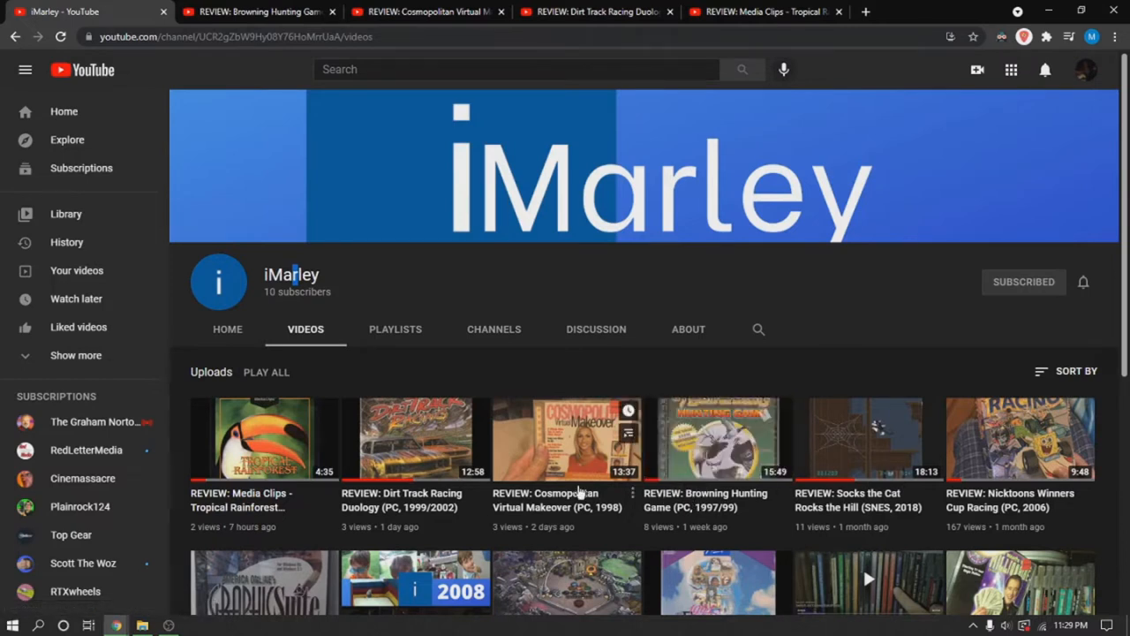
pyautogui.moveTo(470, 360)
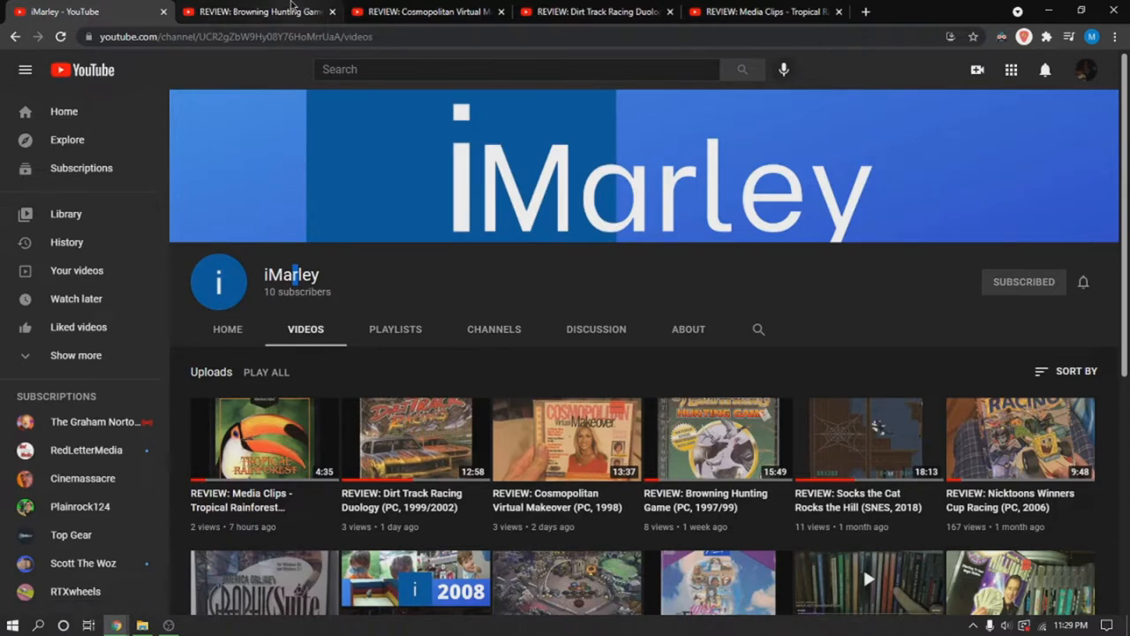
pyautogui.click(256, 10)
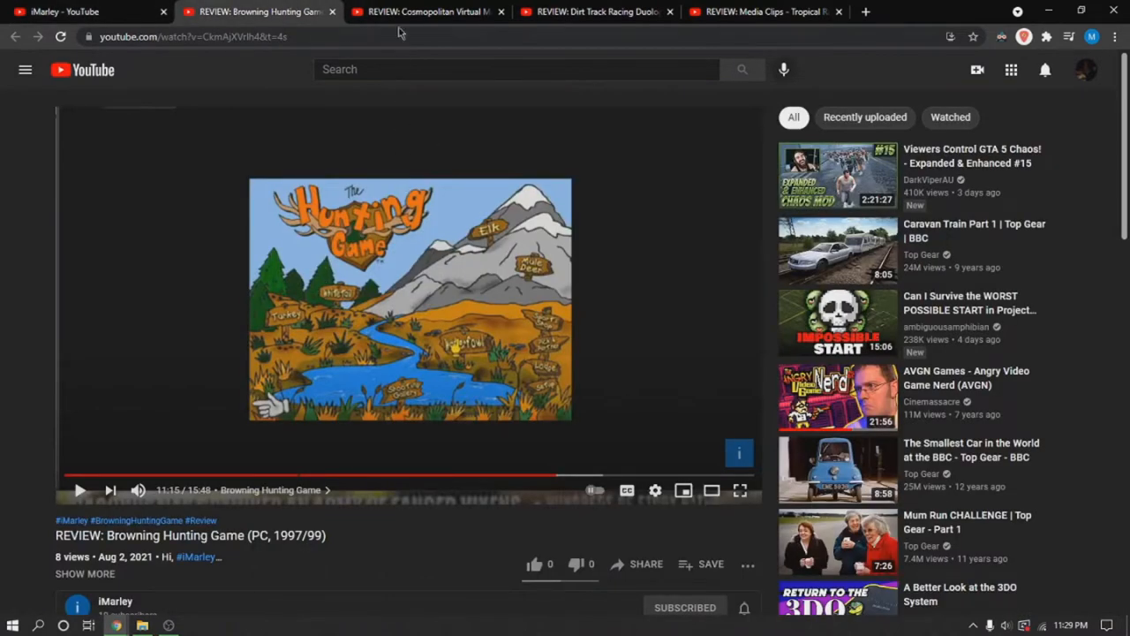
pyautogui.click(424, 11)
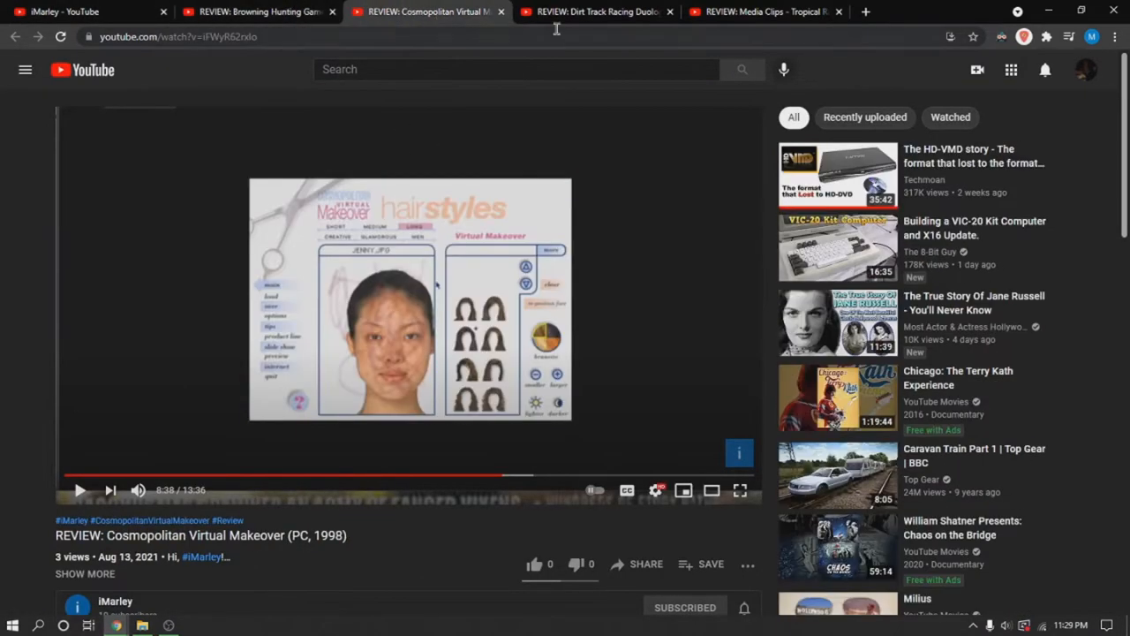
pyautogui.click(597, 11)
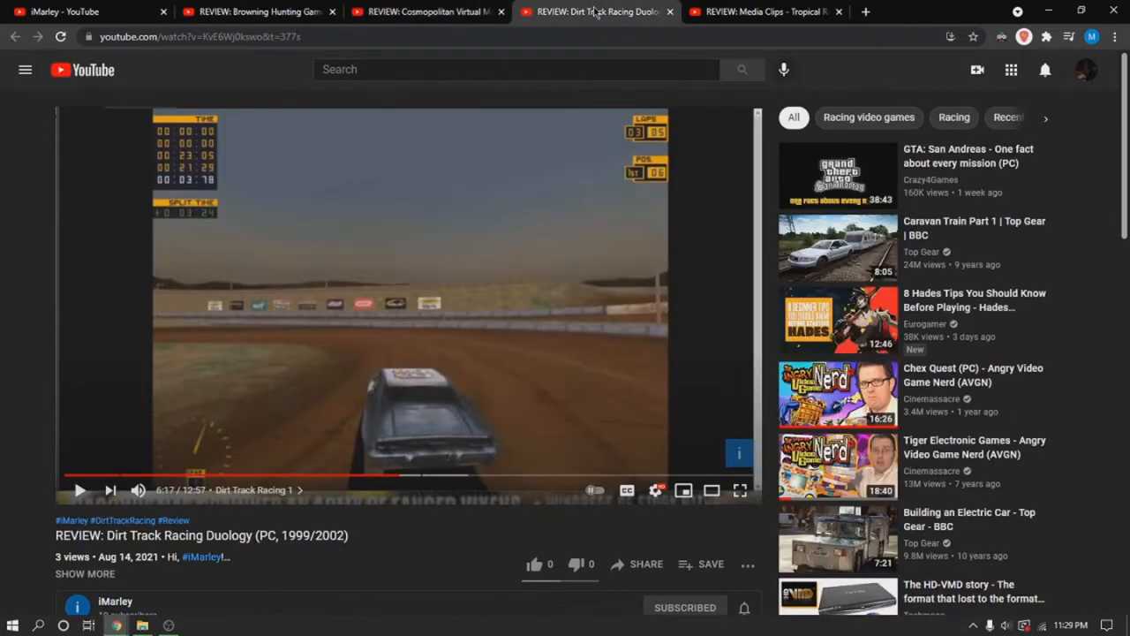
pyautogui.click(763, 10)
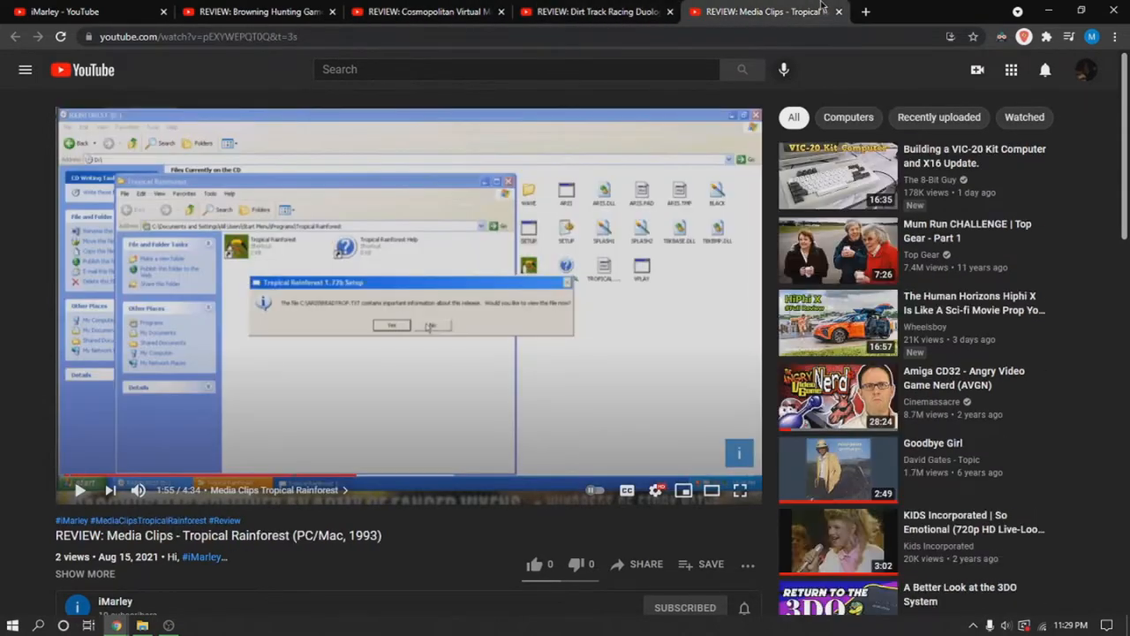
pyautogui.click(424, 11)
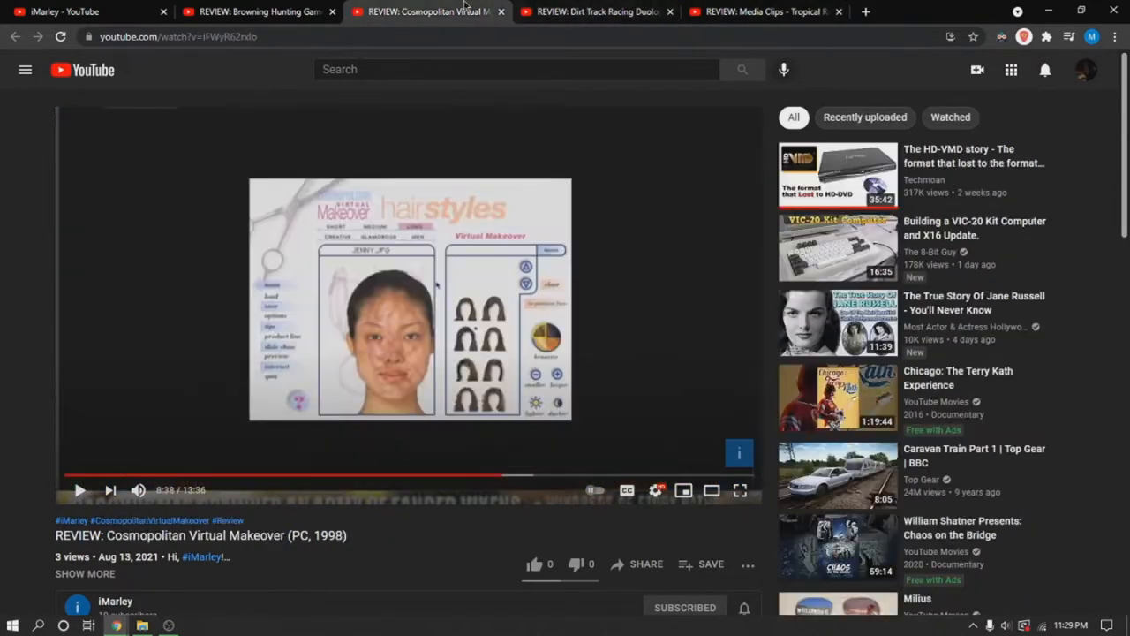
pyautogui.click(256, 10)
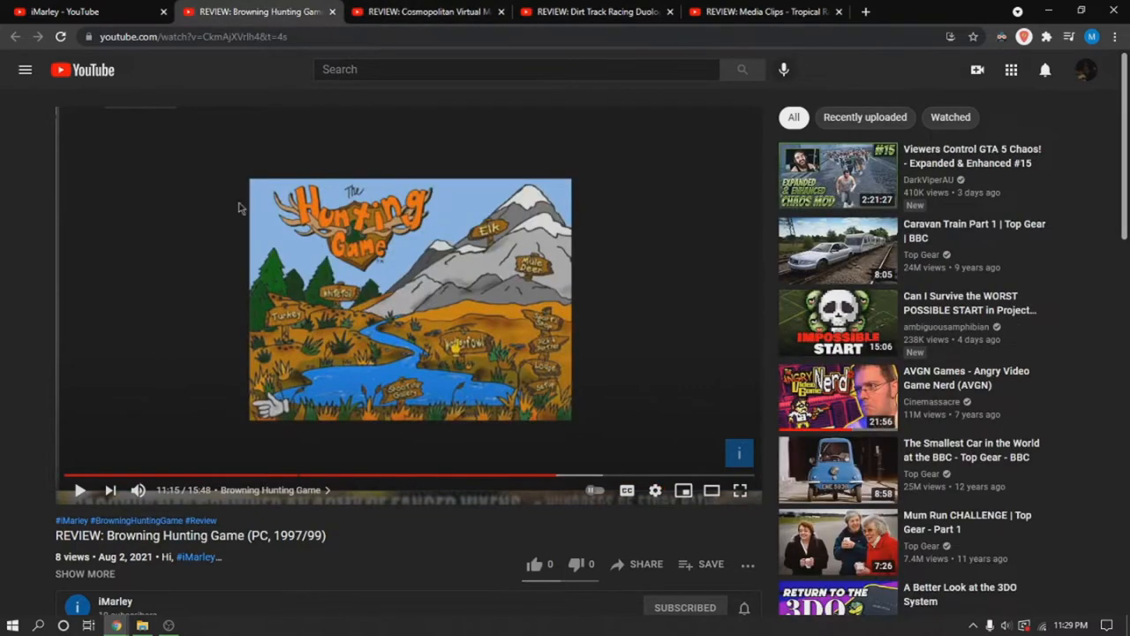
pyautogui.click(115, 600)
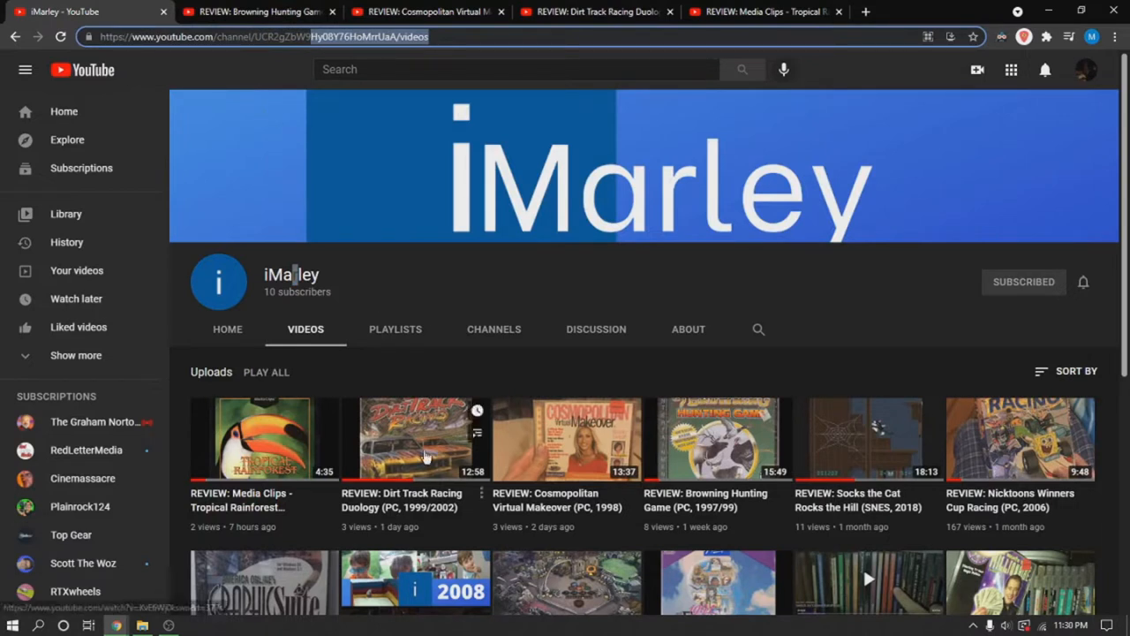
pyautogui.moveTo(457, 293)
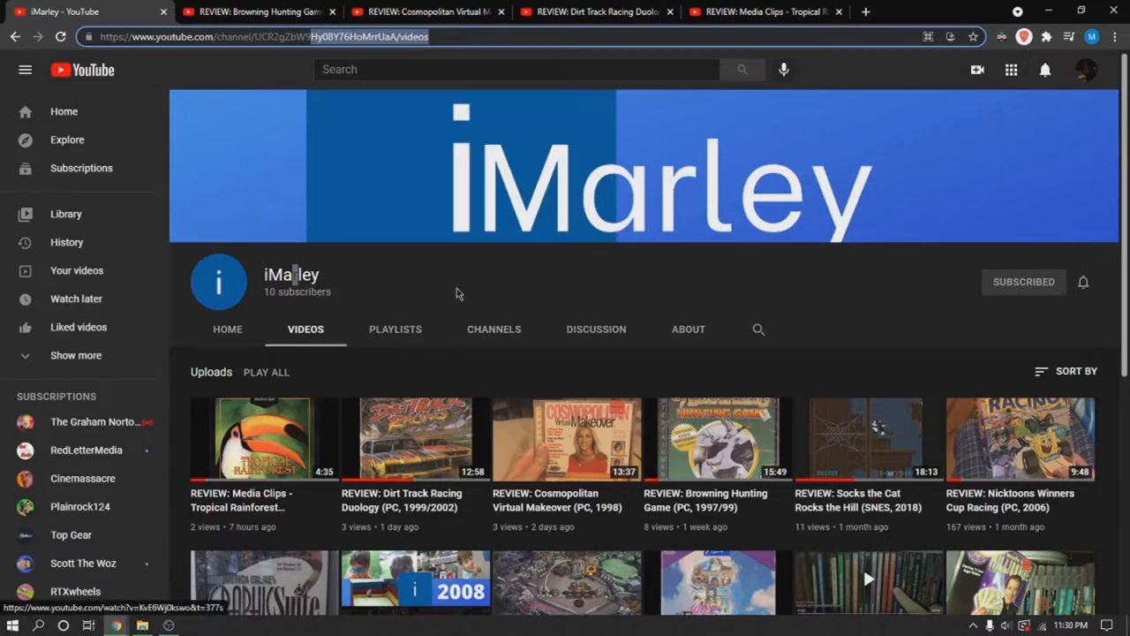
pyautogui.moveTo(959, 326)
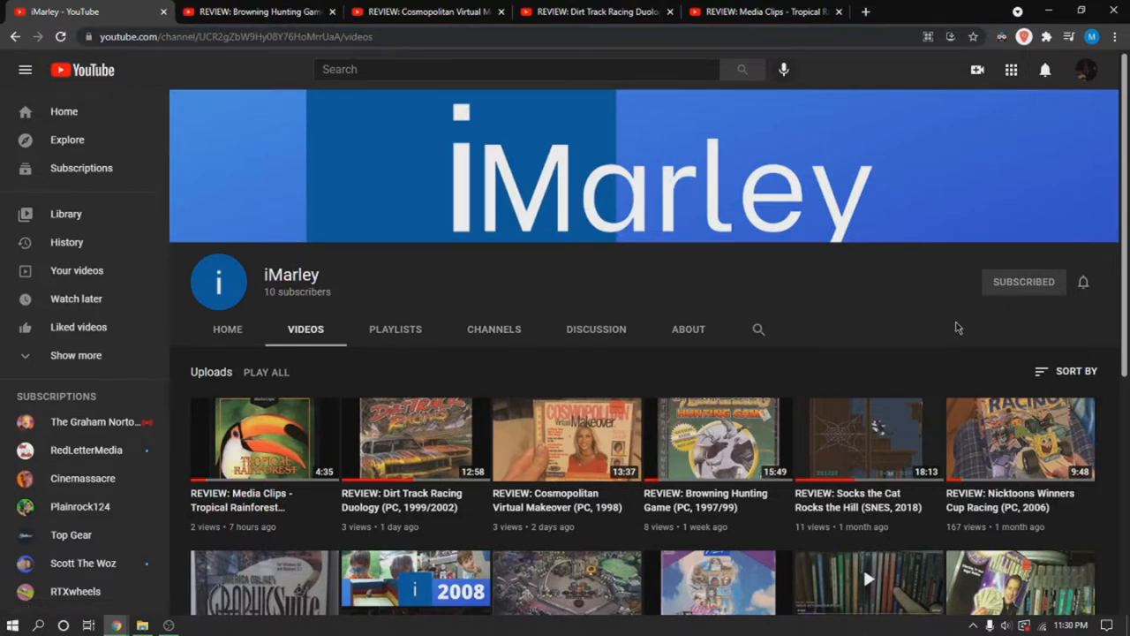
pyautogui.moveTo(530, 342)
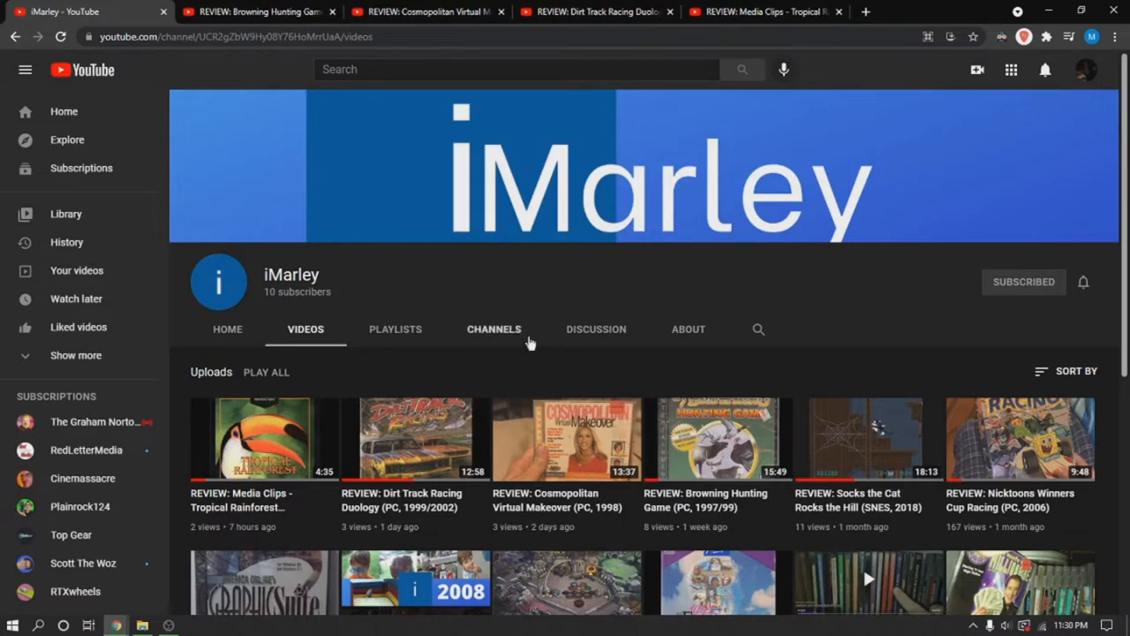